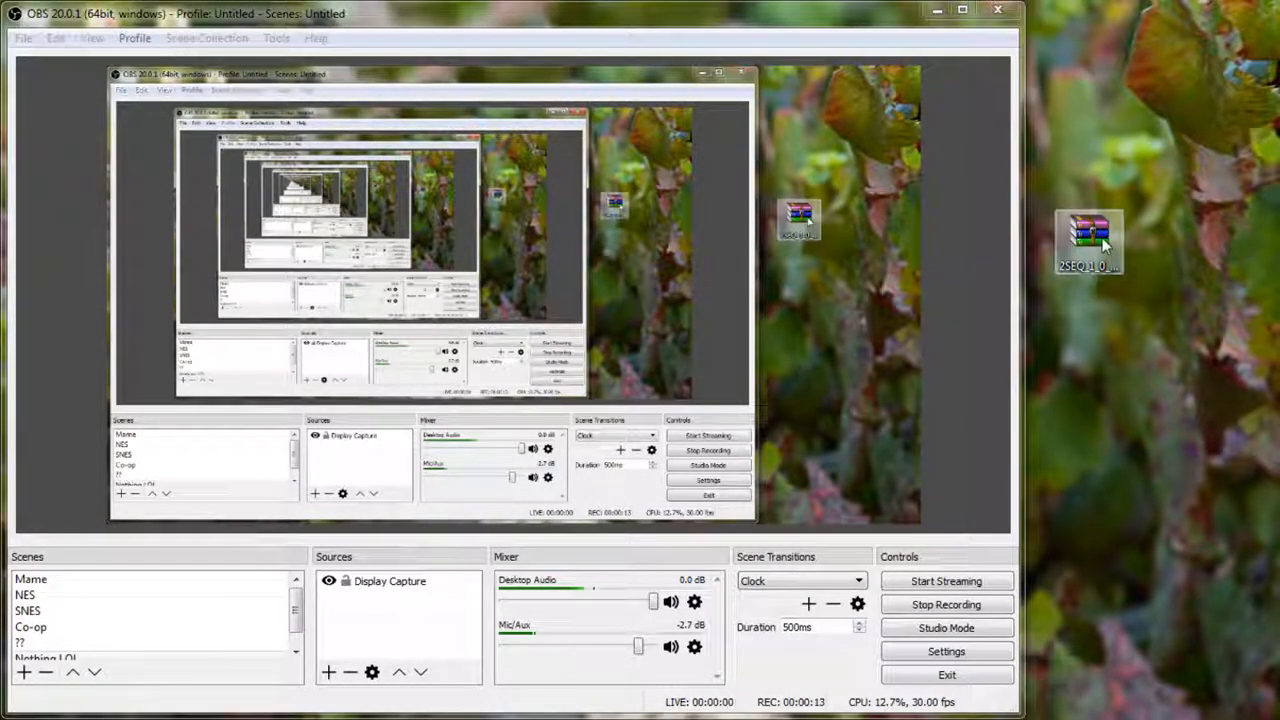
- Open 2SEQ_1_0_1_Win.zip past the WinRAR trial notice and run 2SEQ_1_0_1.exe from it
double_click(1088, 240)
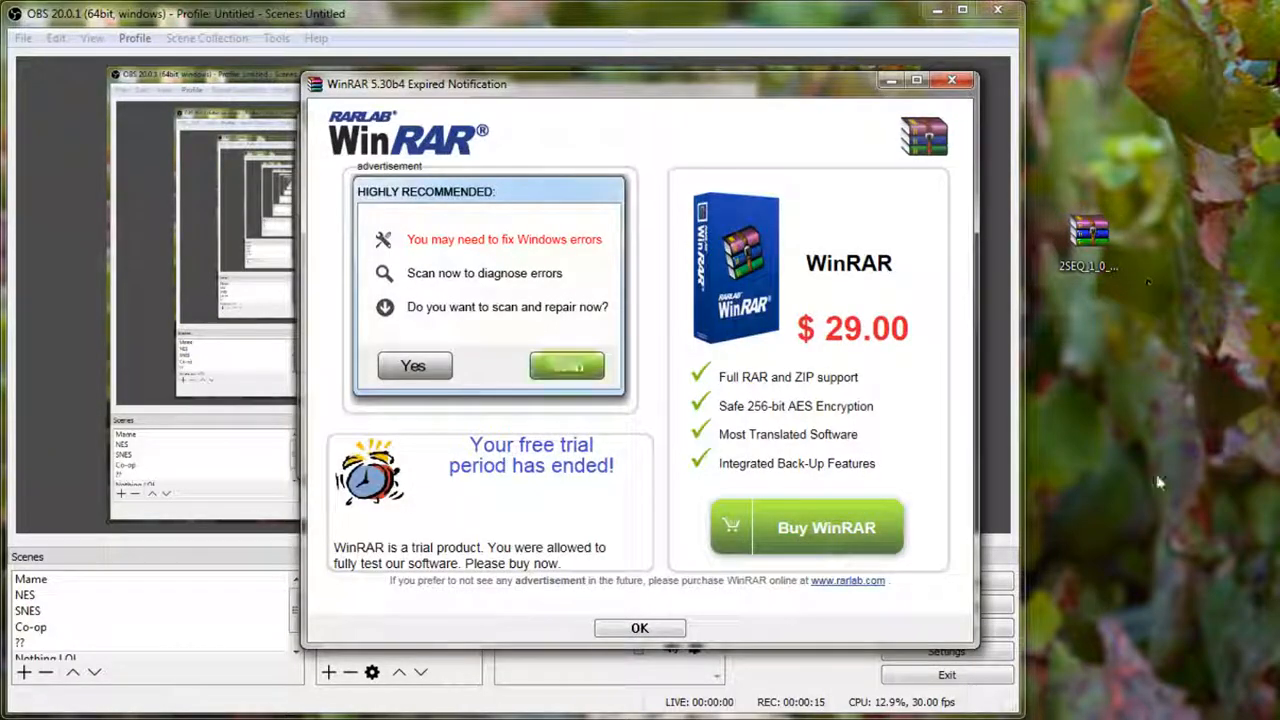
click(640, 628)
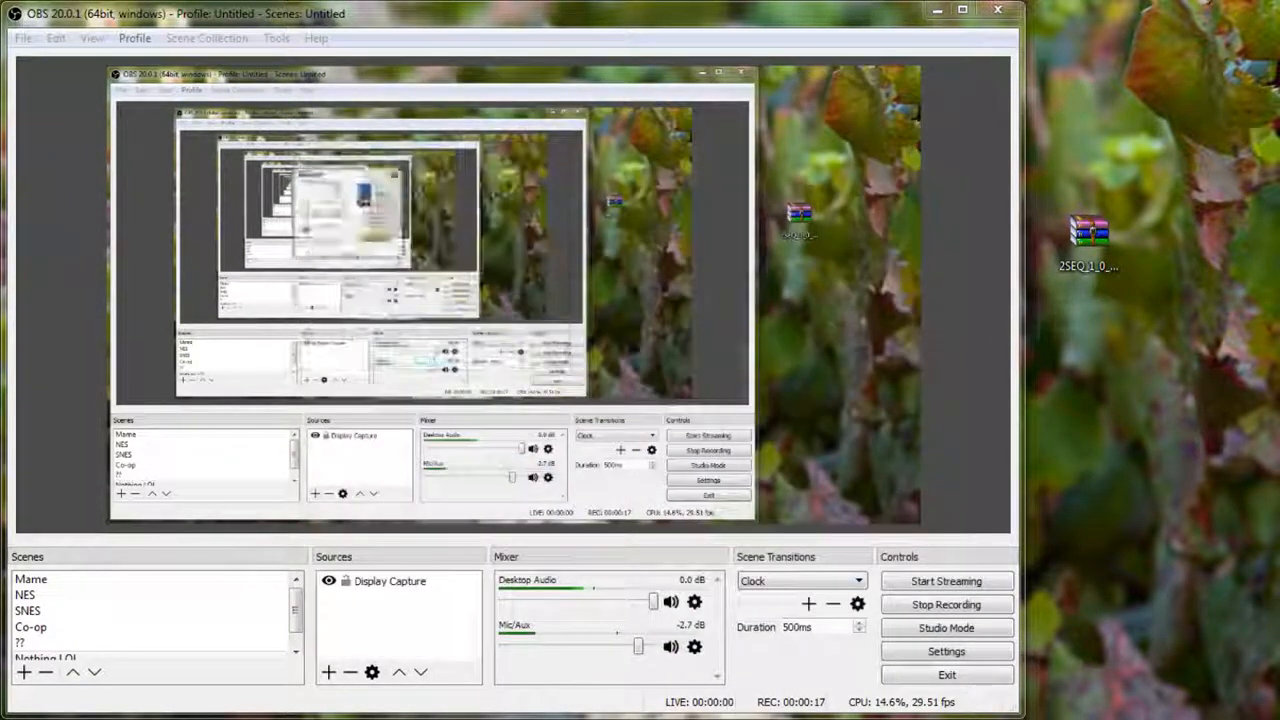
double_click(1088, 228)
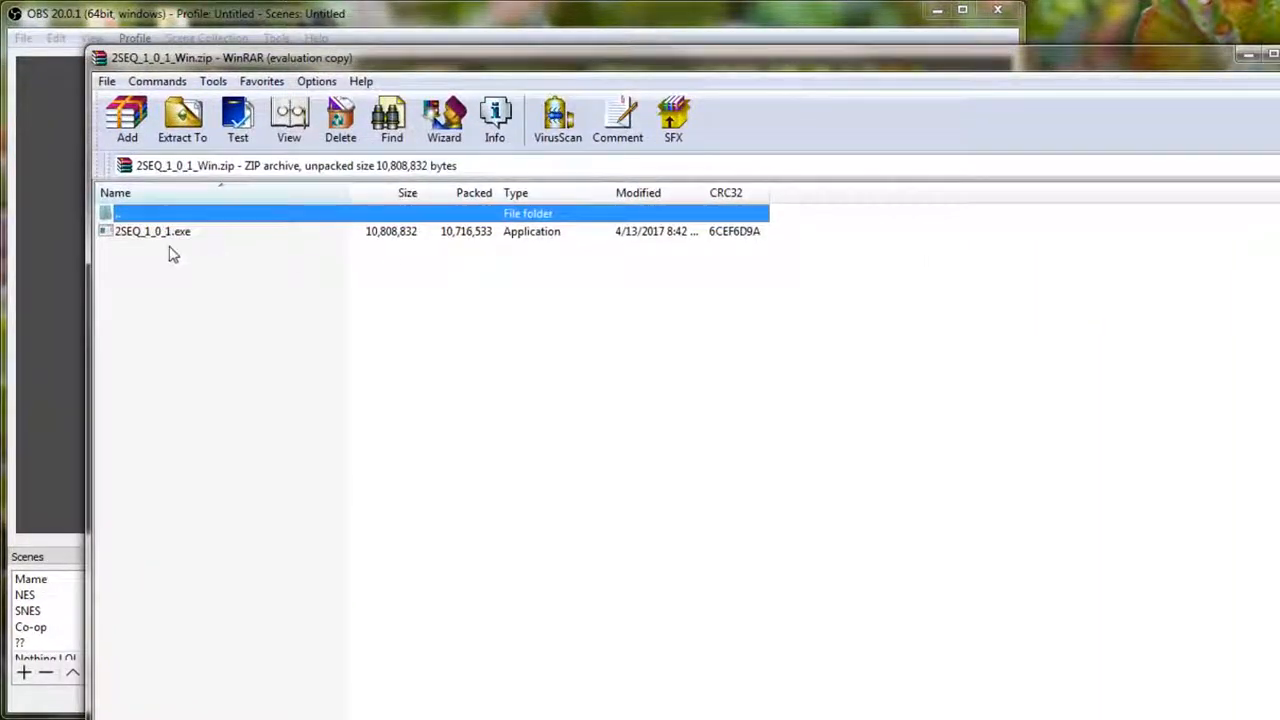
click(182, 118)
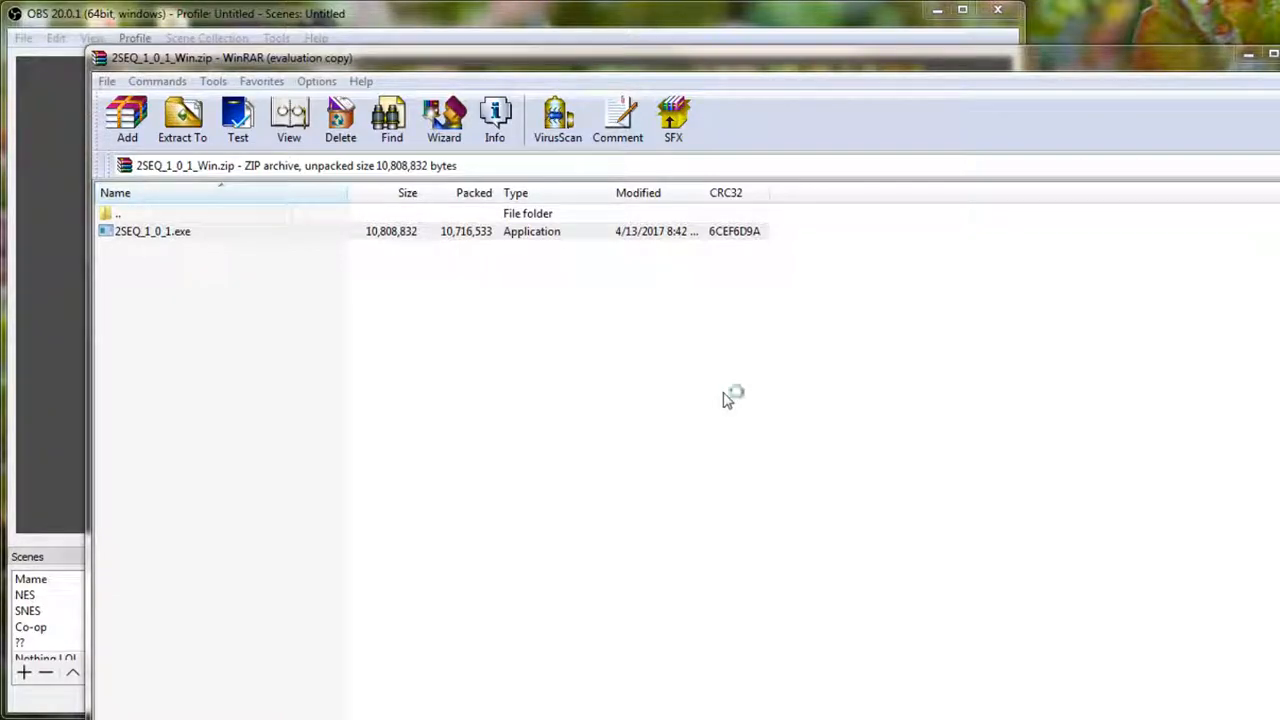
mouse_move(908, 264)
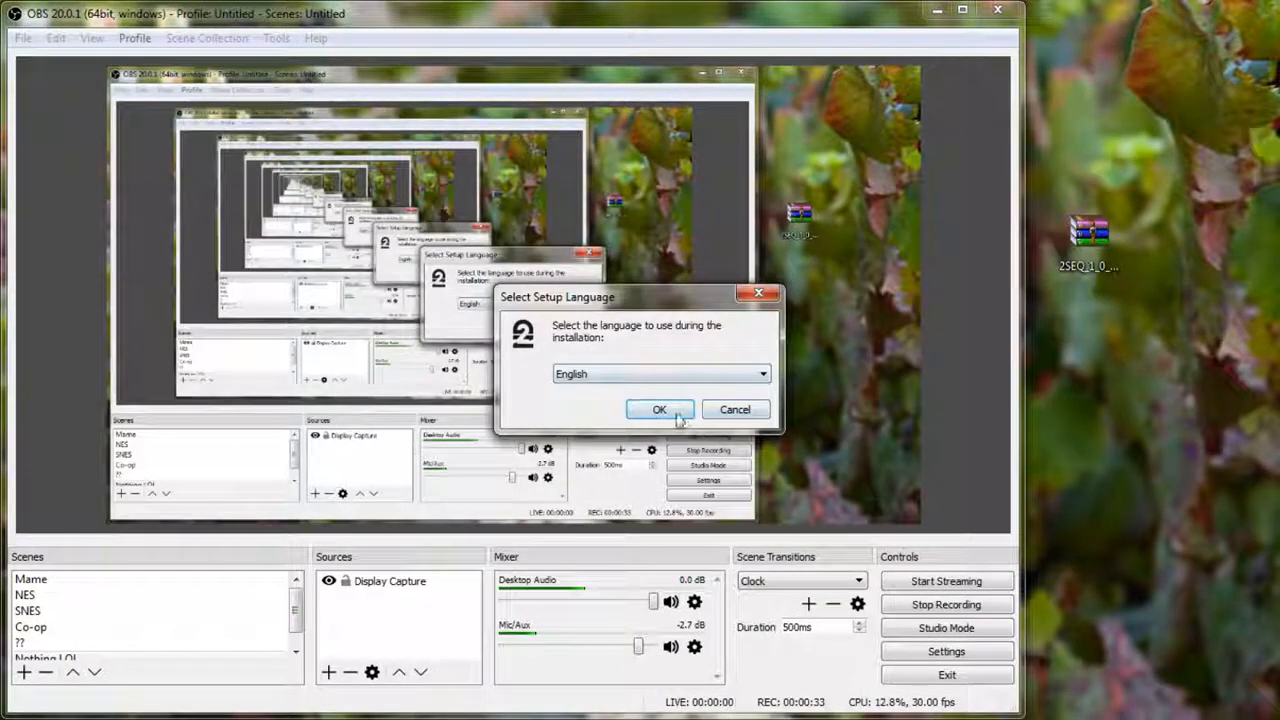
- Install 2SEQ in English with the license agreement accepted, then finish the wizard
click(660, 408)
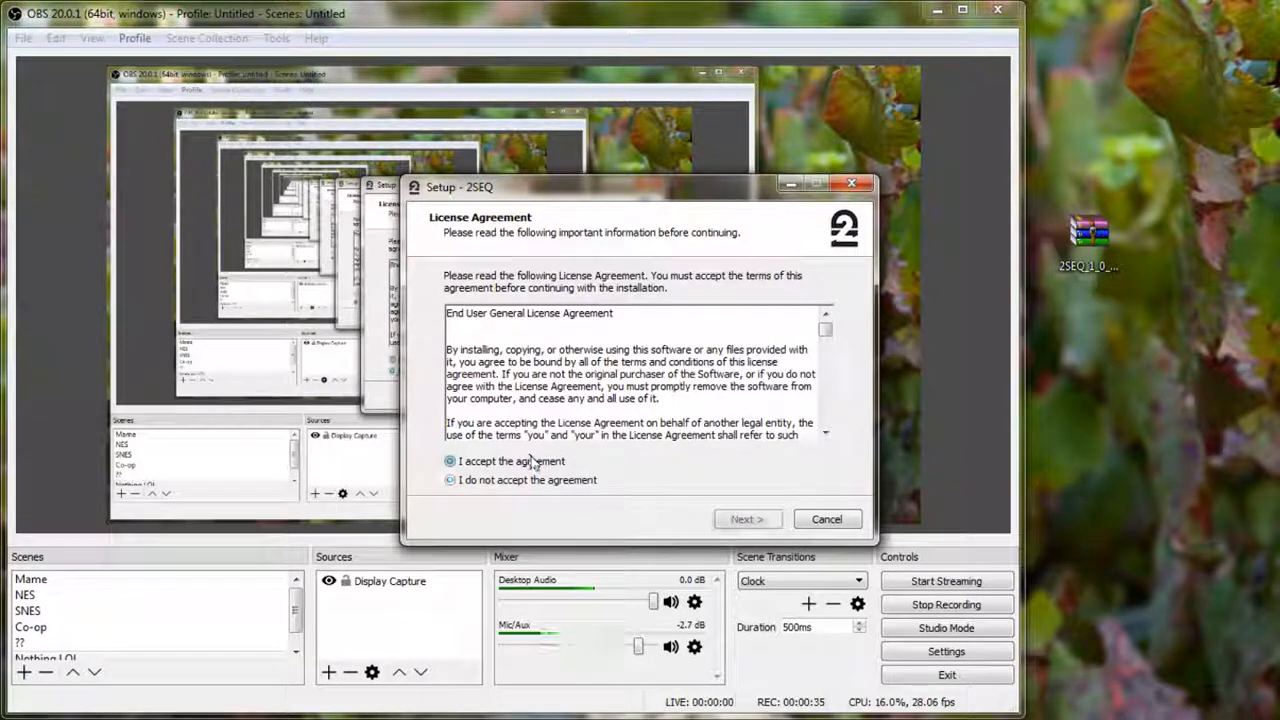
click(748, 520)
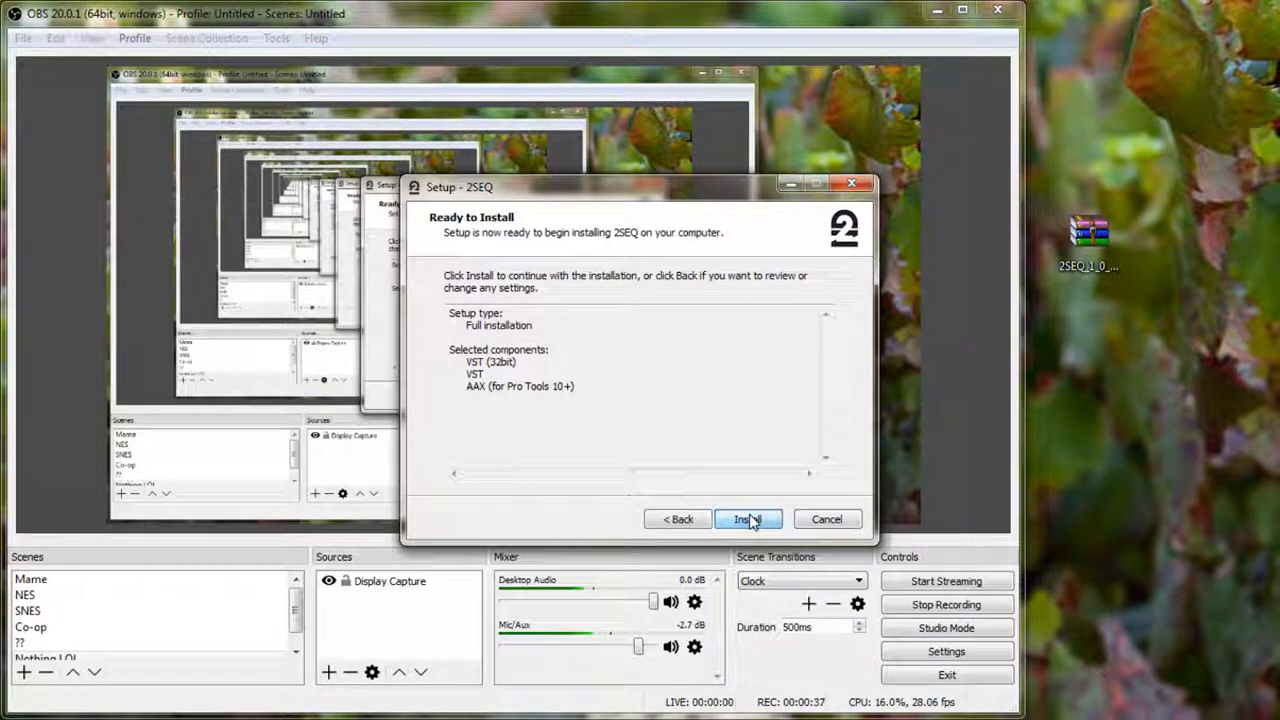
click(748, 520)
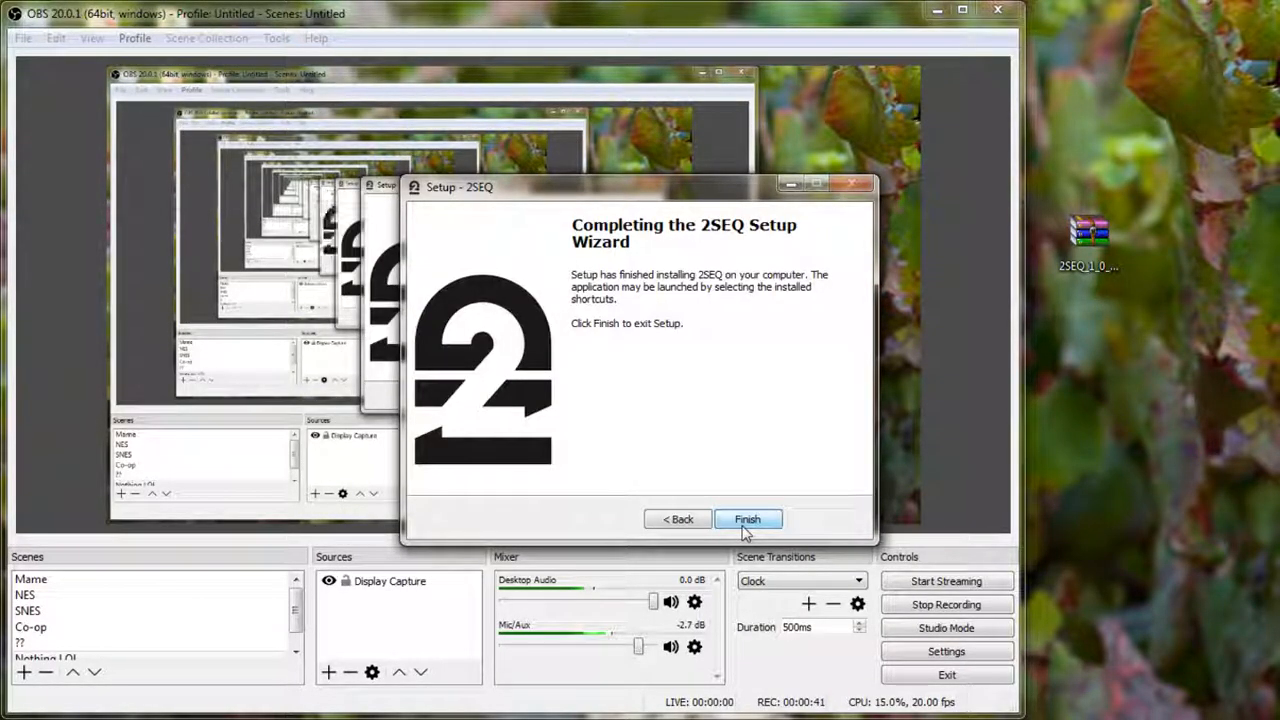
click(748, 520)
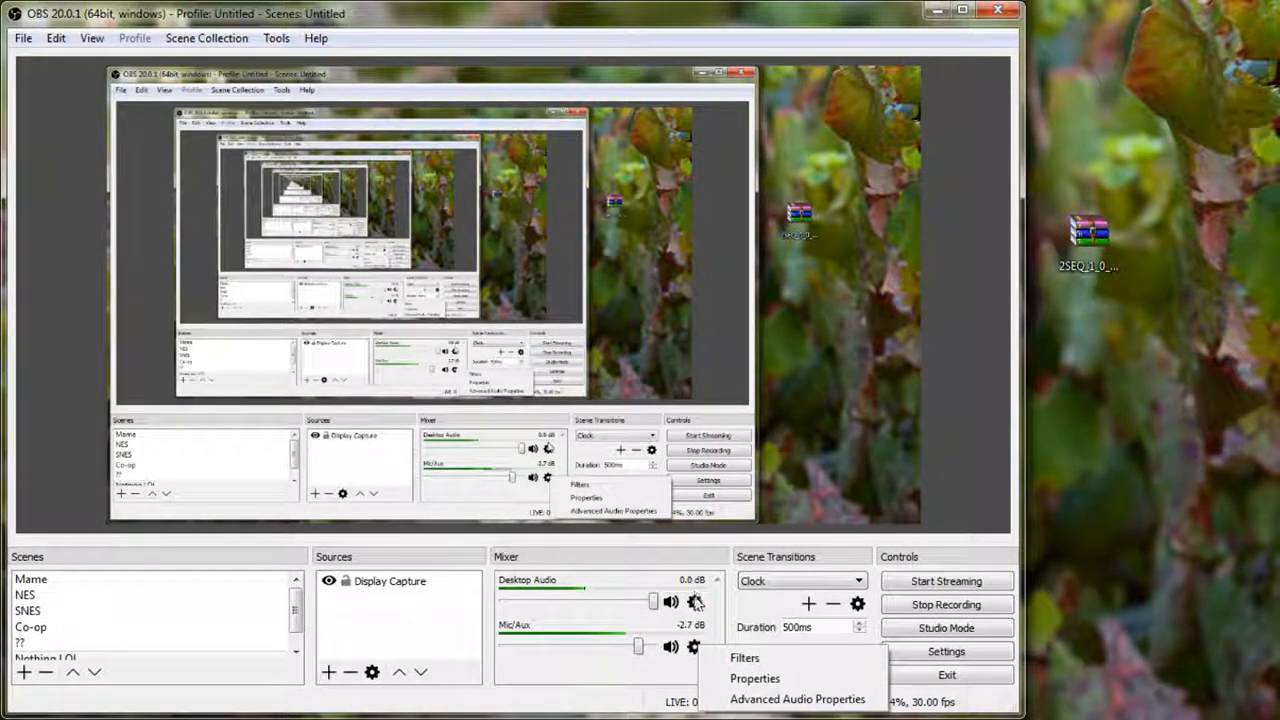
- Add a VST 2.x Plug-in filter named by default to Desktop Audio and set it to 2SEQ
click(744, 656)
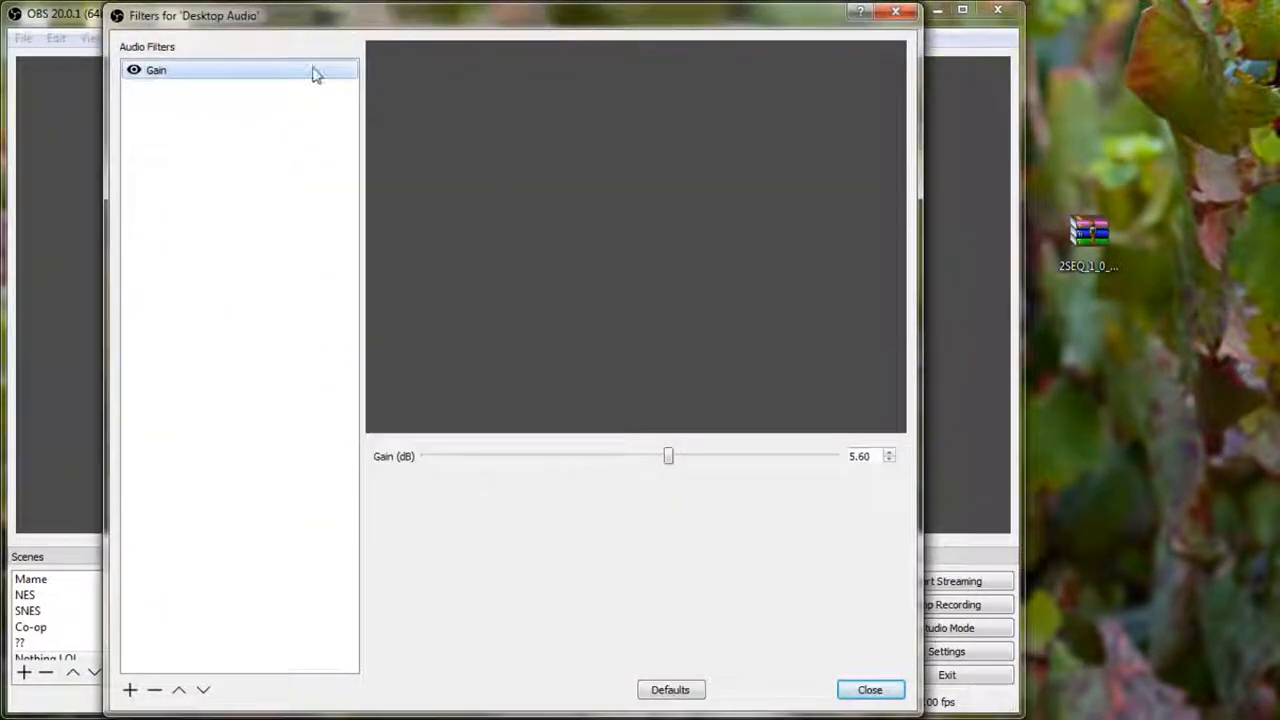
click(130, 688)
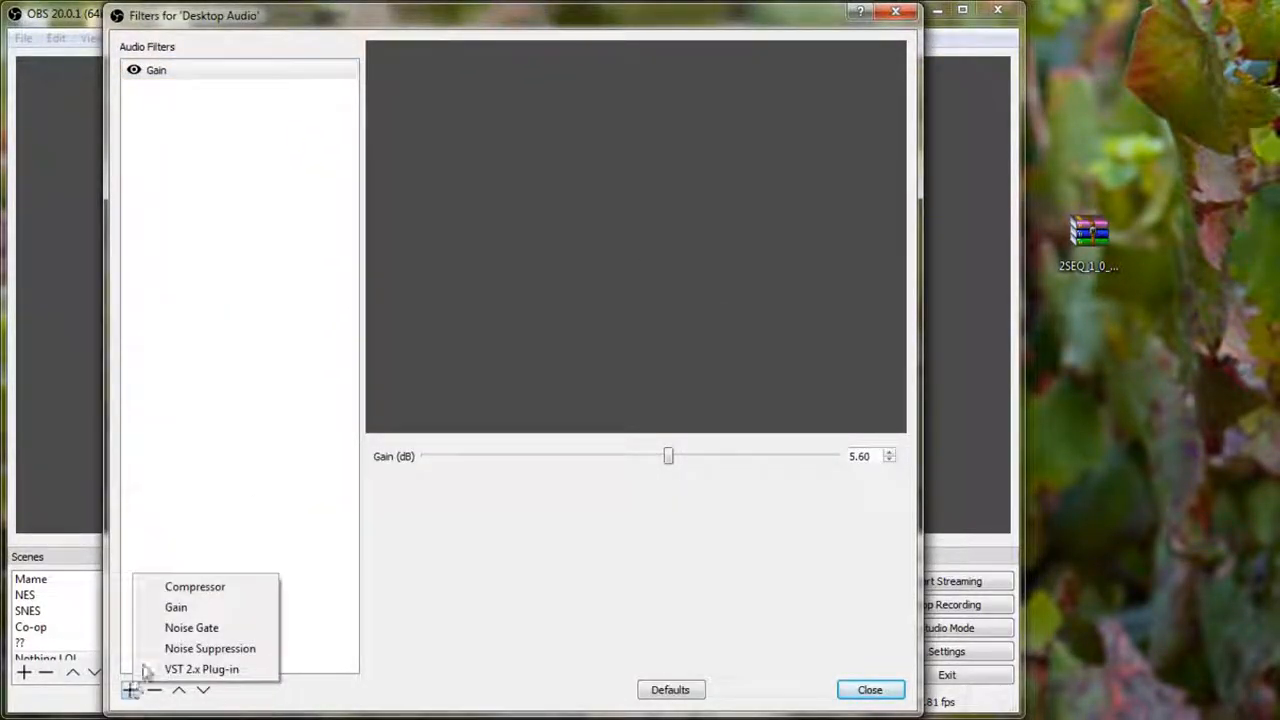
click(200, 668)
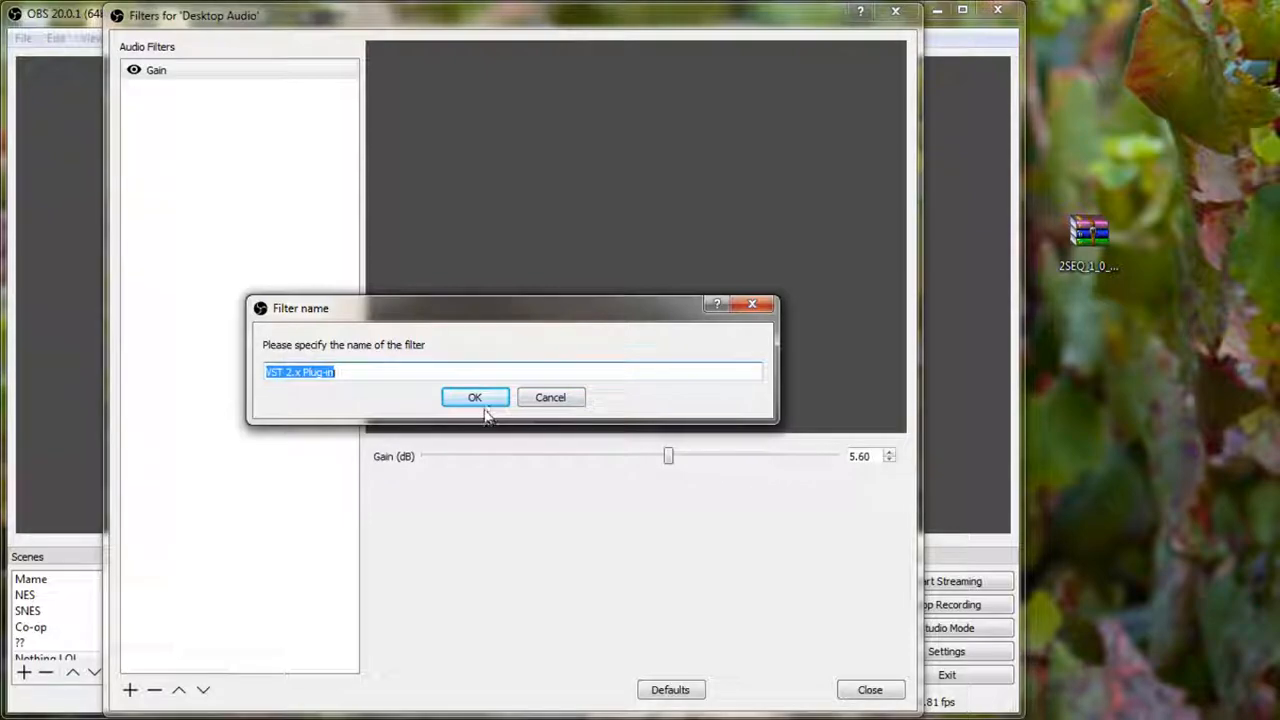
click(474, 396)
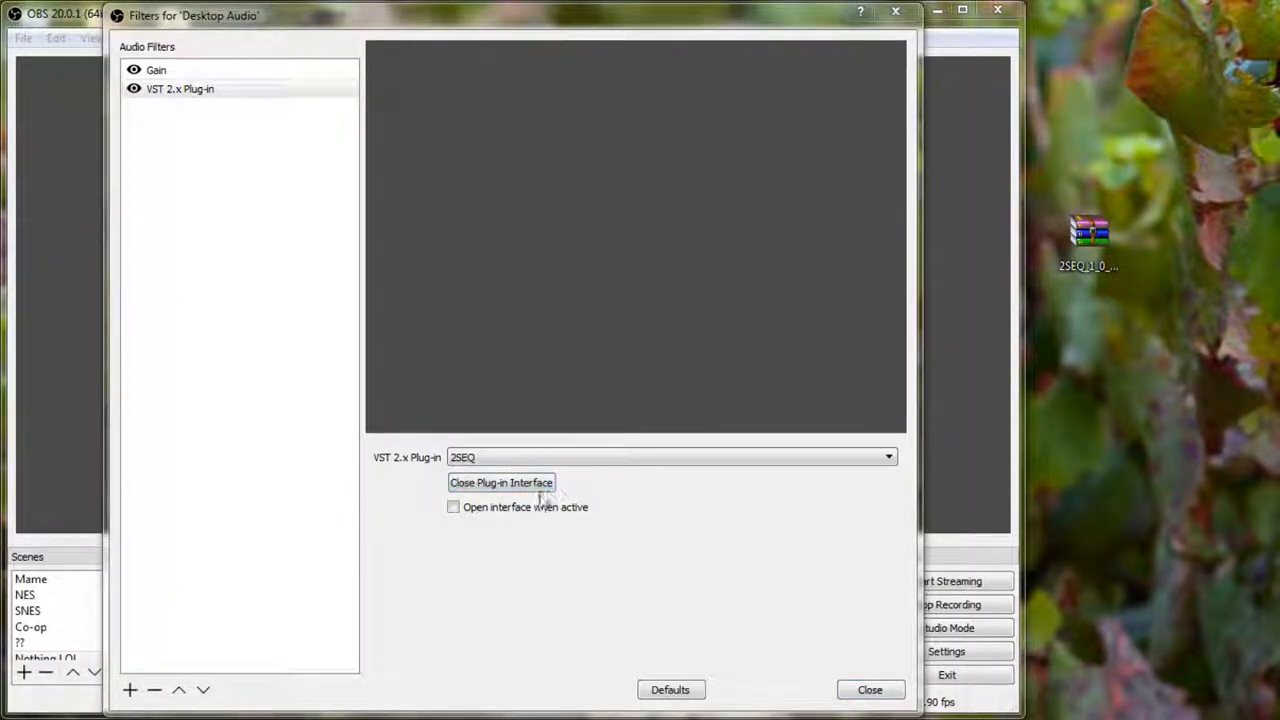
- Roll off the 2S EQ curve above about 9.6 kHz, then close the equalizer and filters window
click(500, 482)
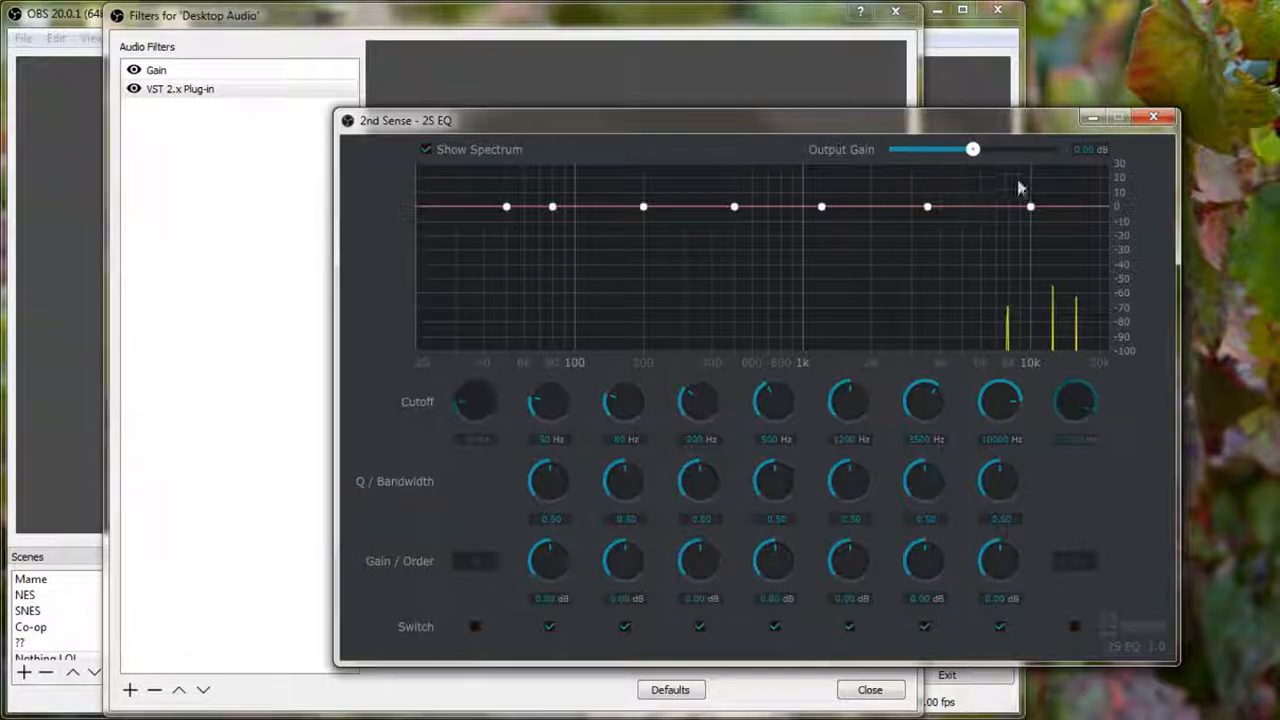
drag(1030, 206, 1016, 294)
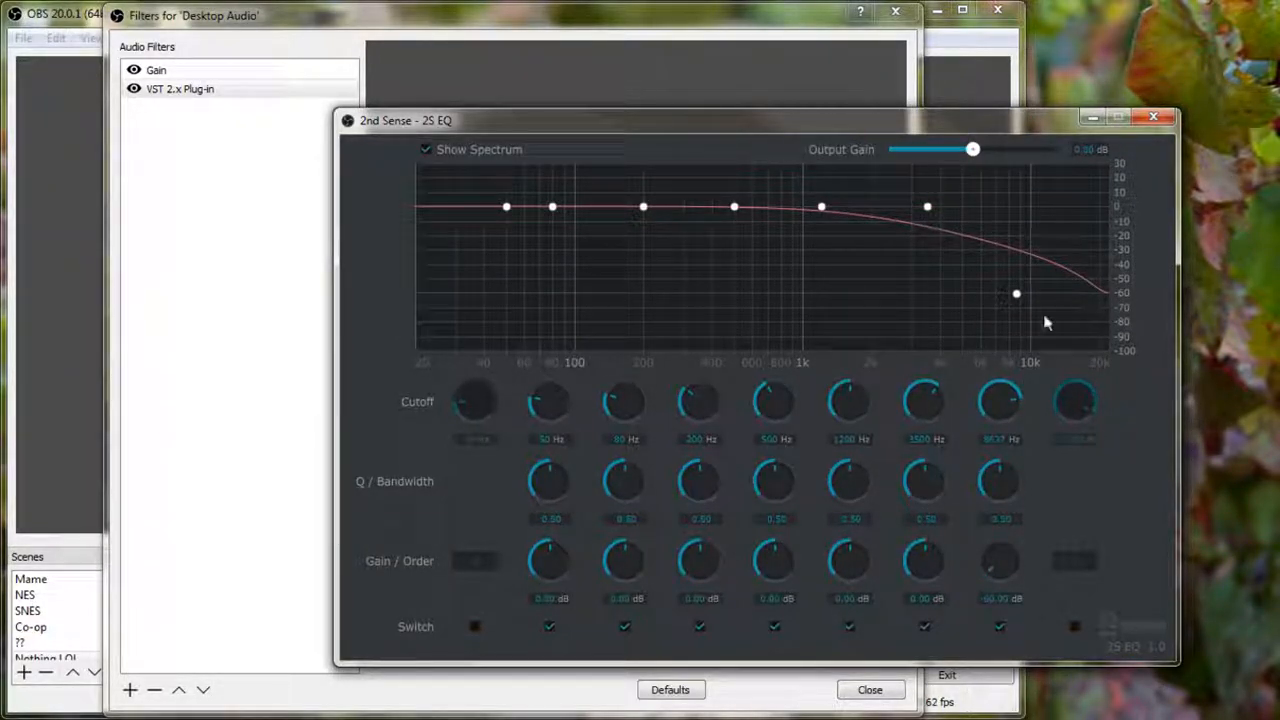
mouse_move(1024, 356)
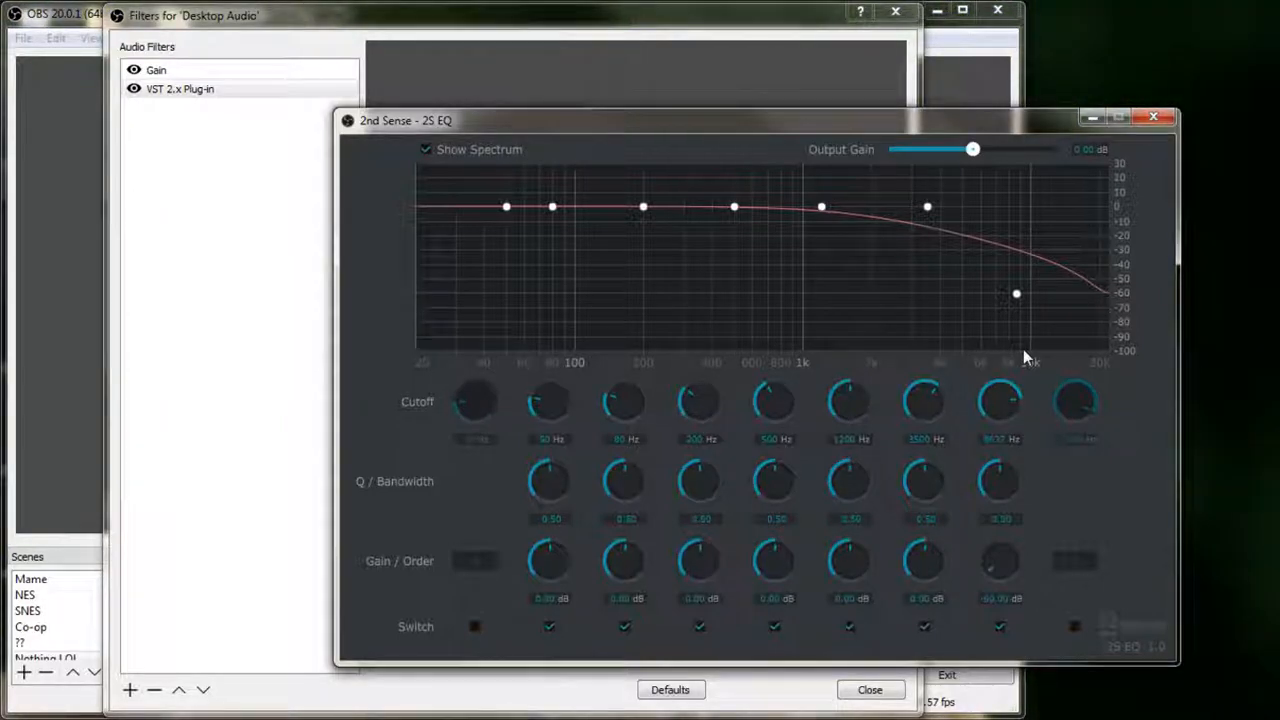
mouse_move(736, 176)
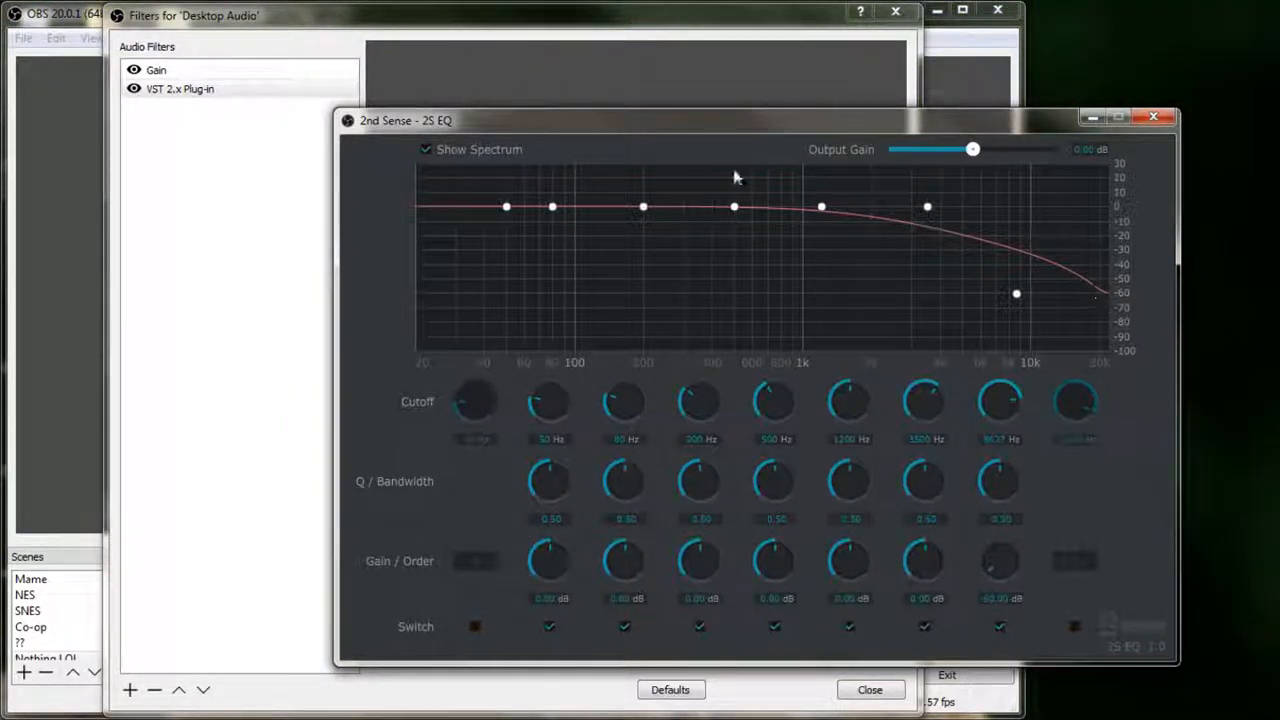
mouse_move(992, 272)
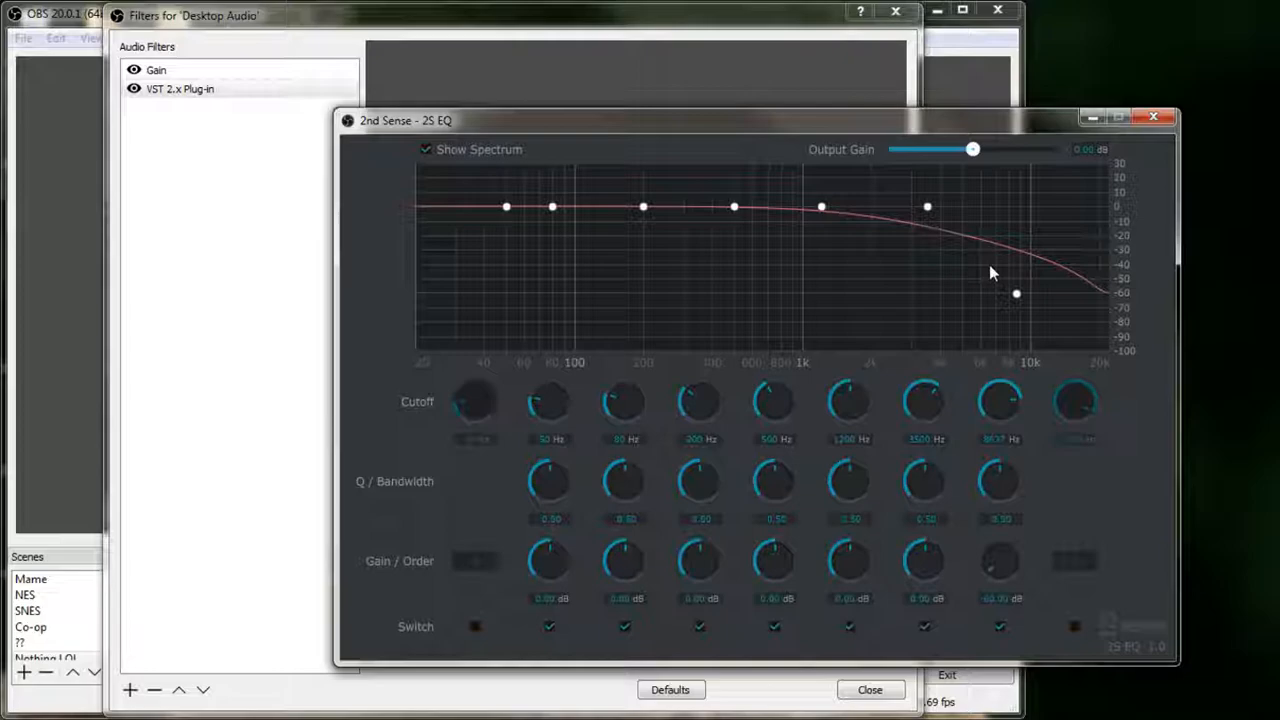
mouse_move(984, 290)
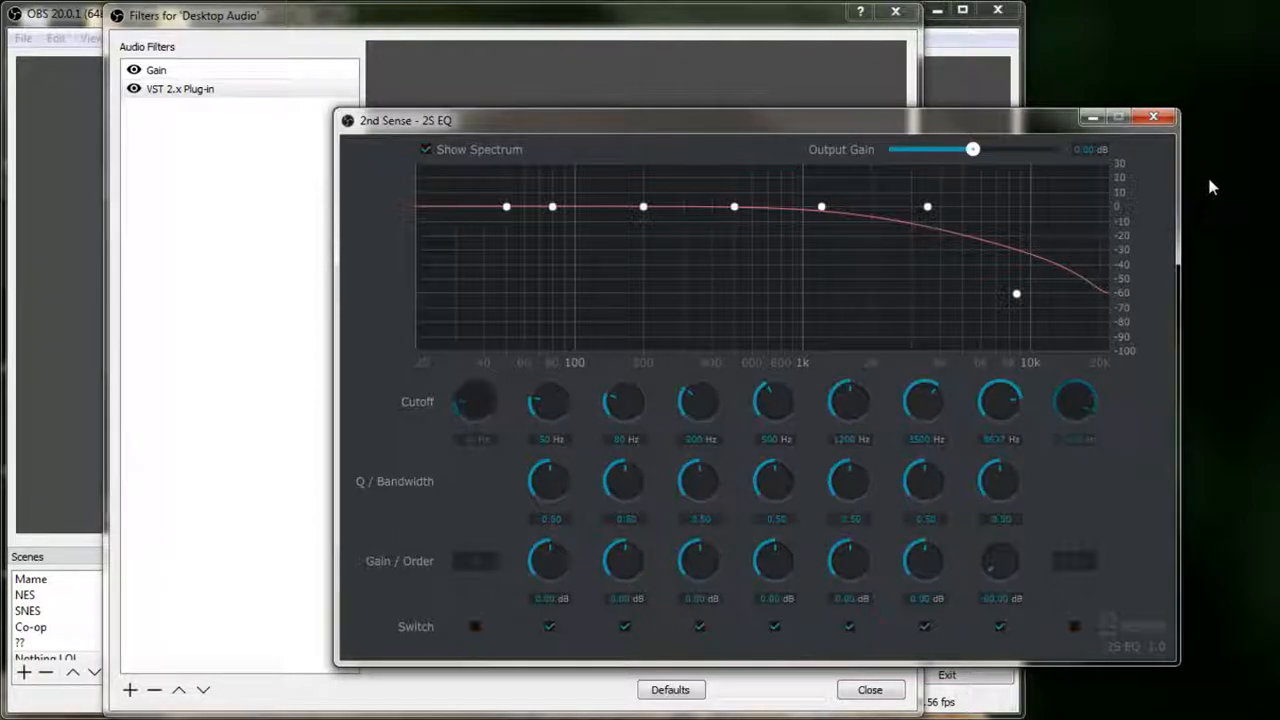
mouse_move(1154, 120)
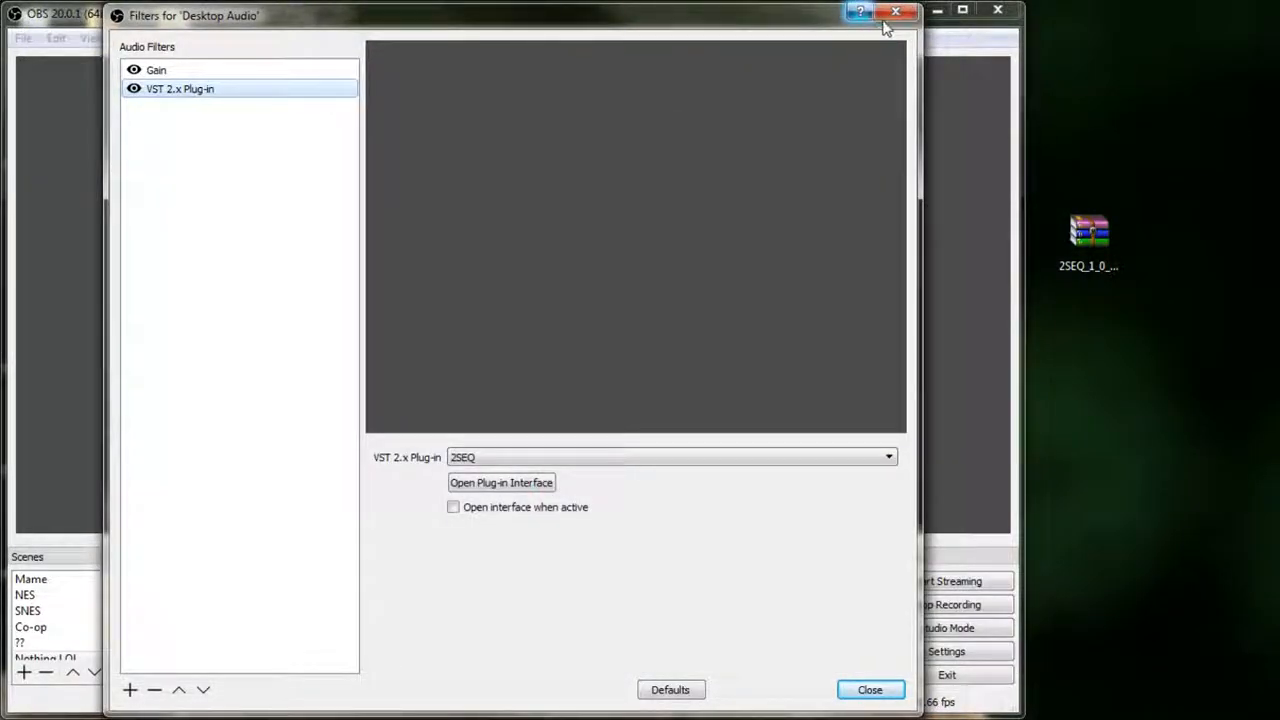
click(868, 688)
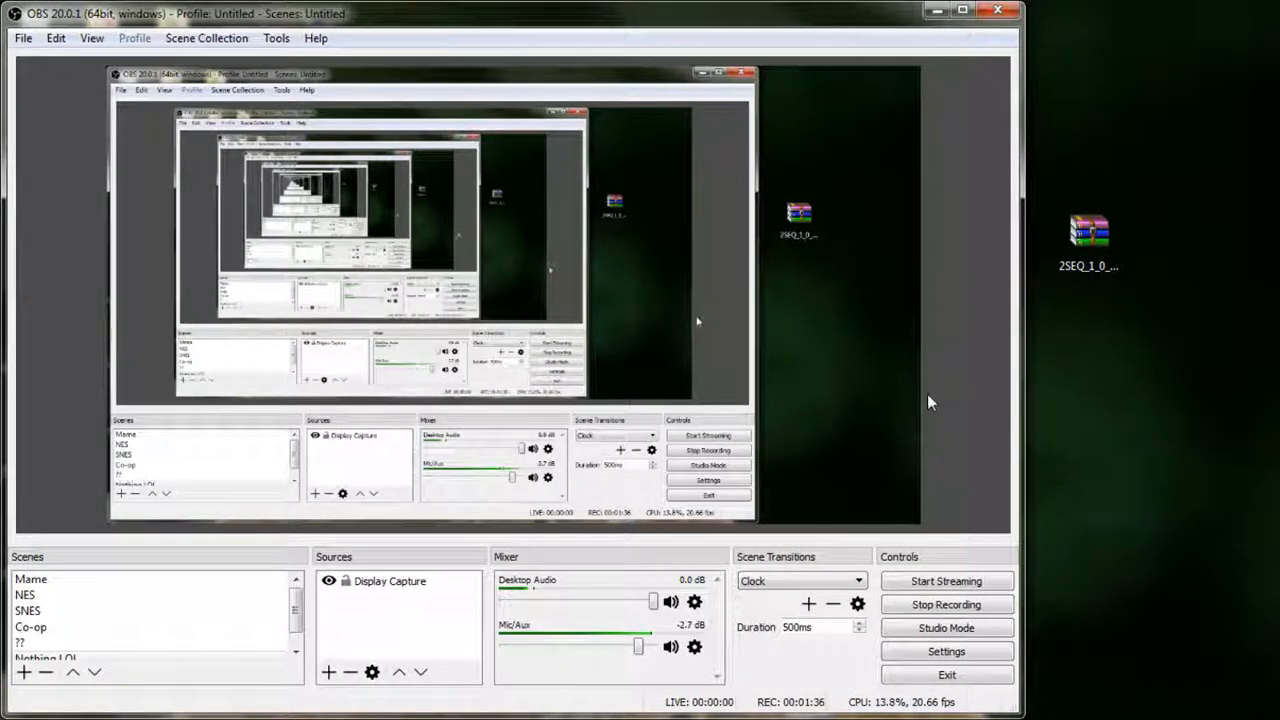
mouse_move(1018, 414)
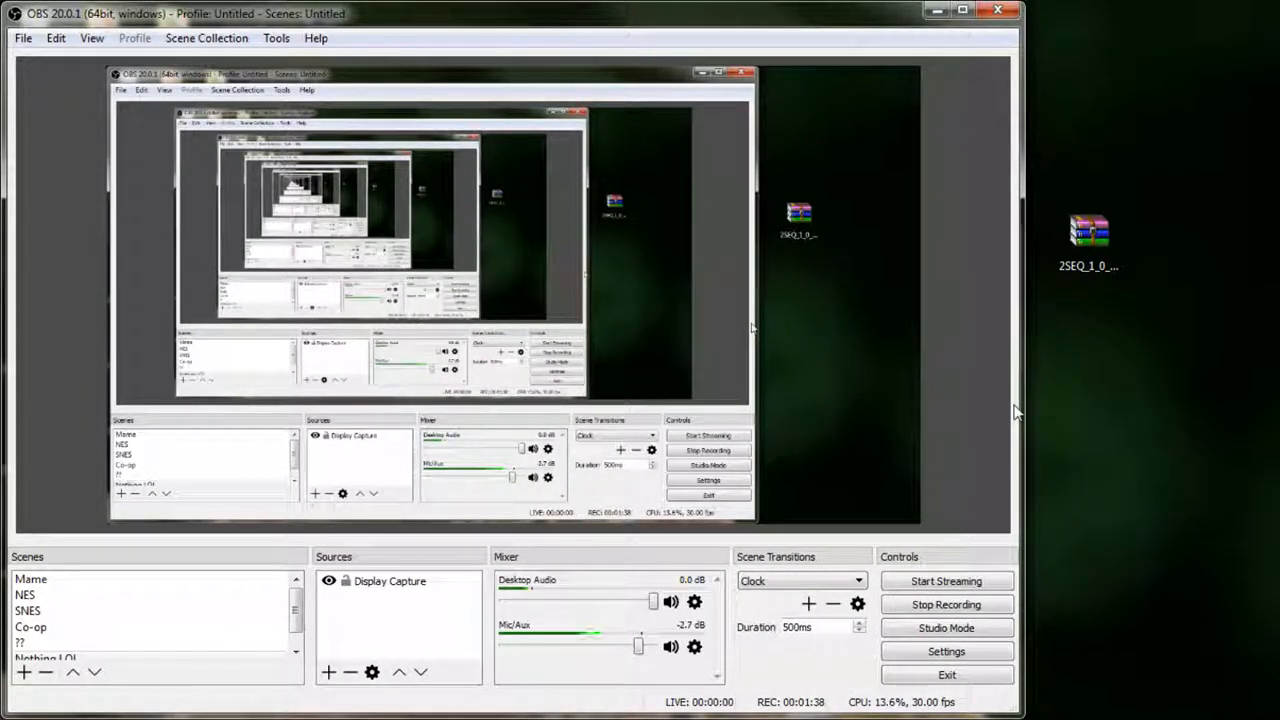